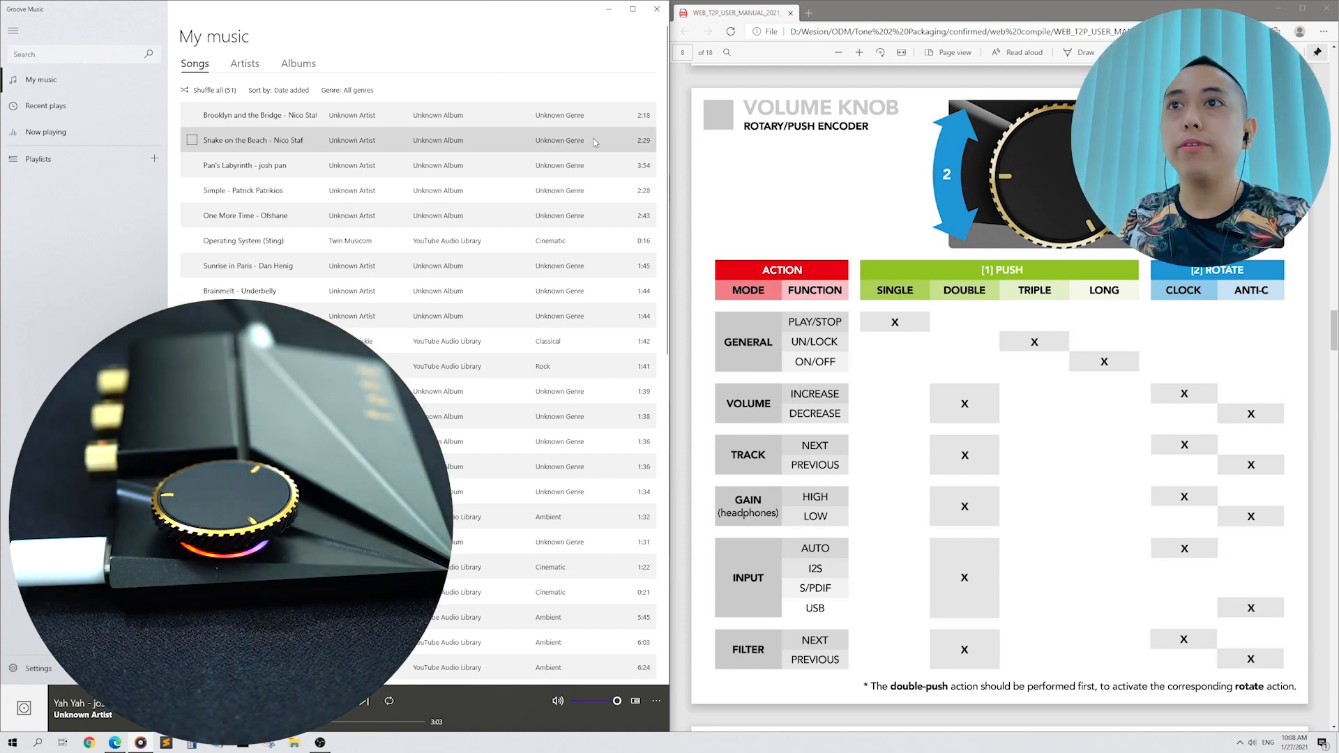
Scroll past the volume knob table to the ring light input and filter selection colours.
scroll("down", 3)
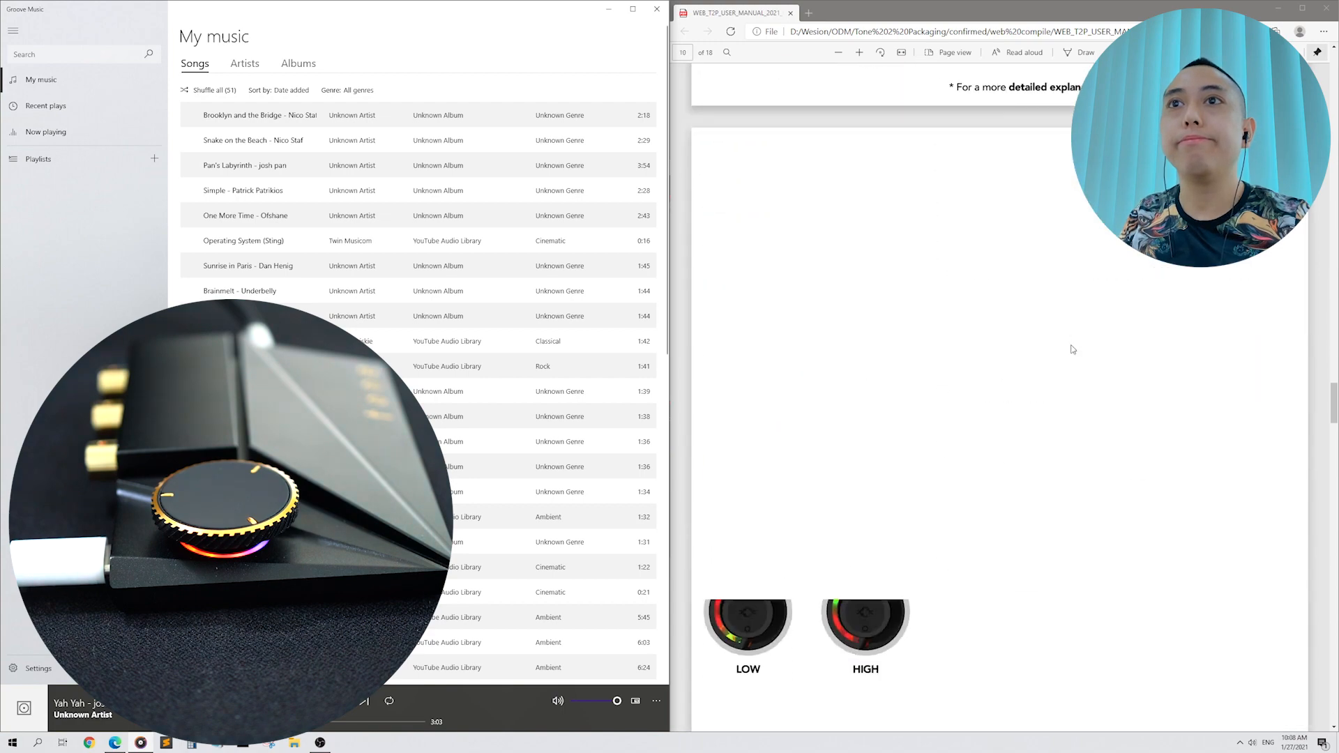
scroll("down", 3)
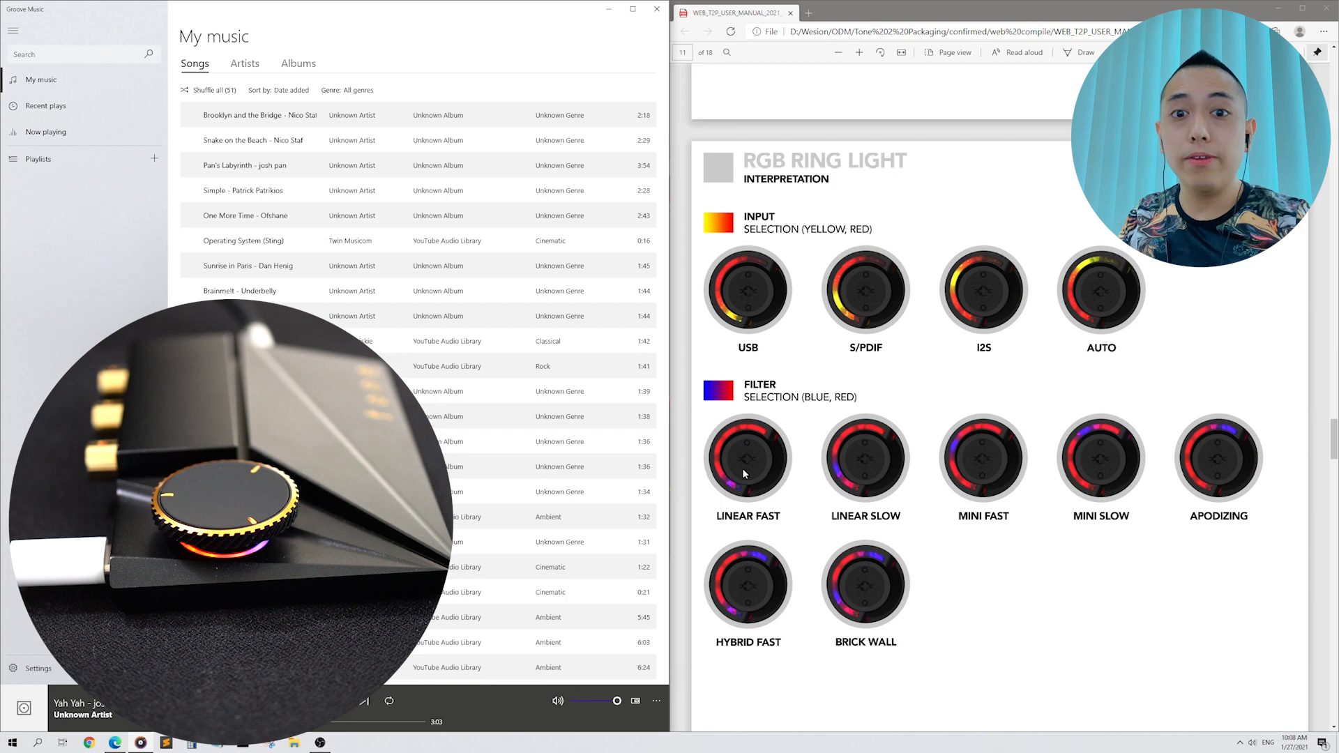
mouse_move(1201, 462)
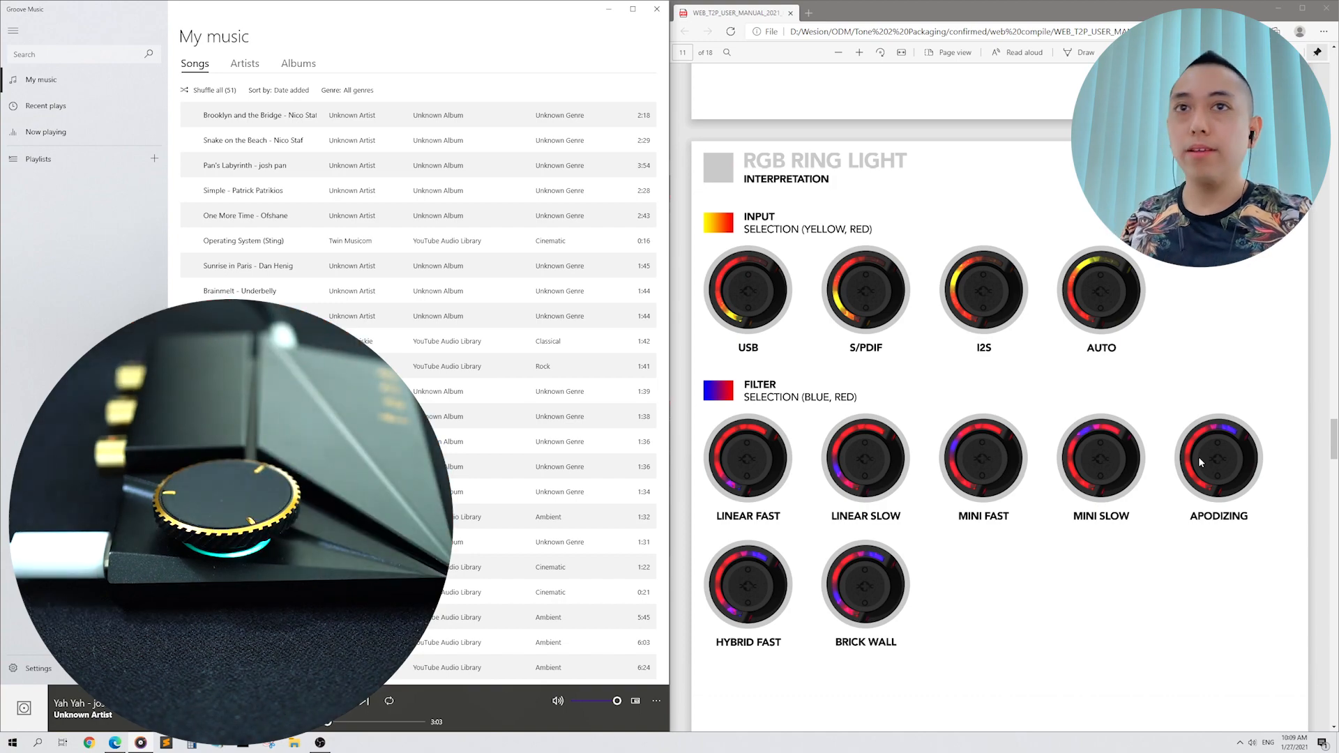
Scroll back to review the mode, headphone volume and gain colours, then continue down.
scroll("up", 3)
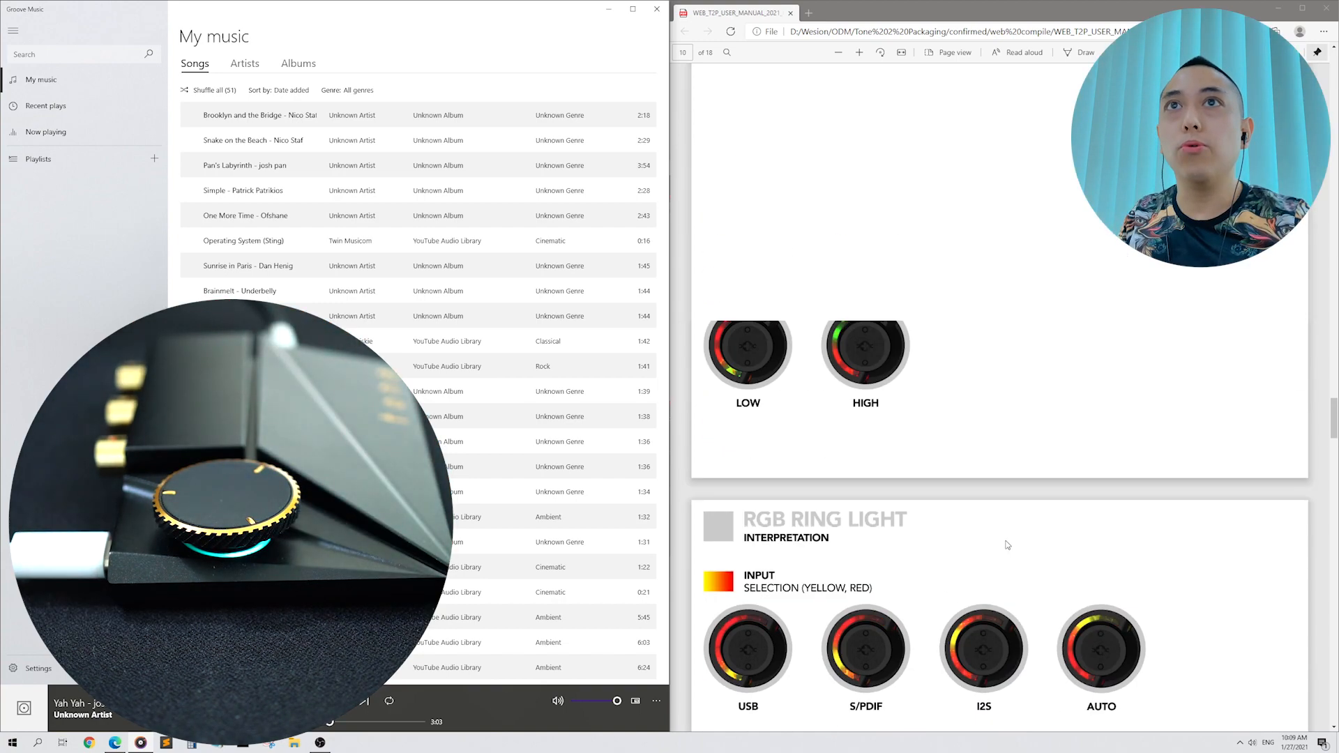
scroll("up", 3)
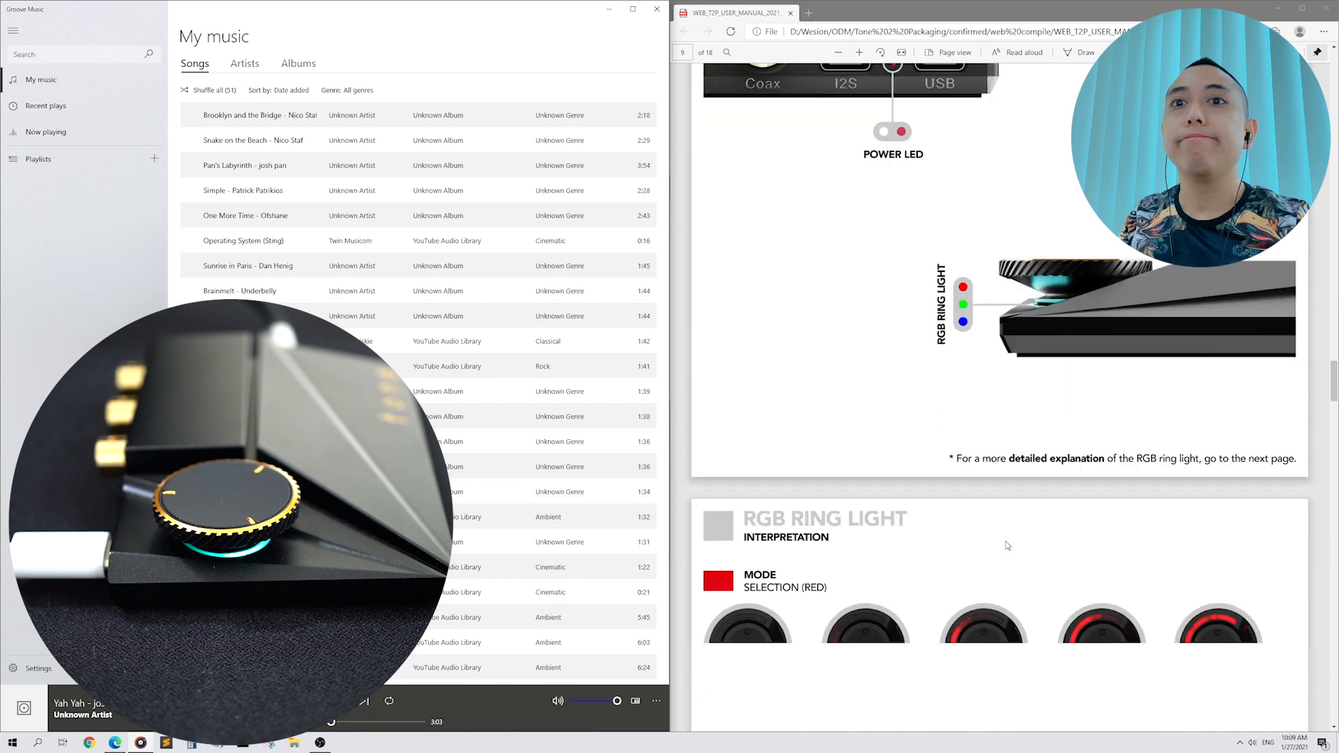
scroll("down", 3)
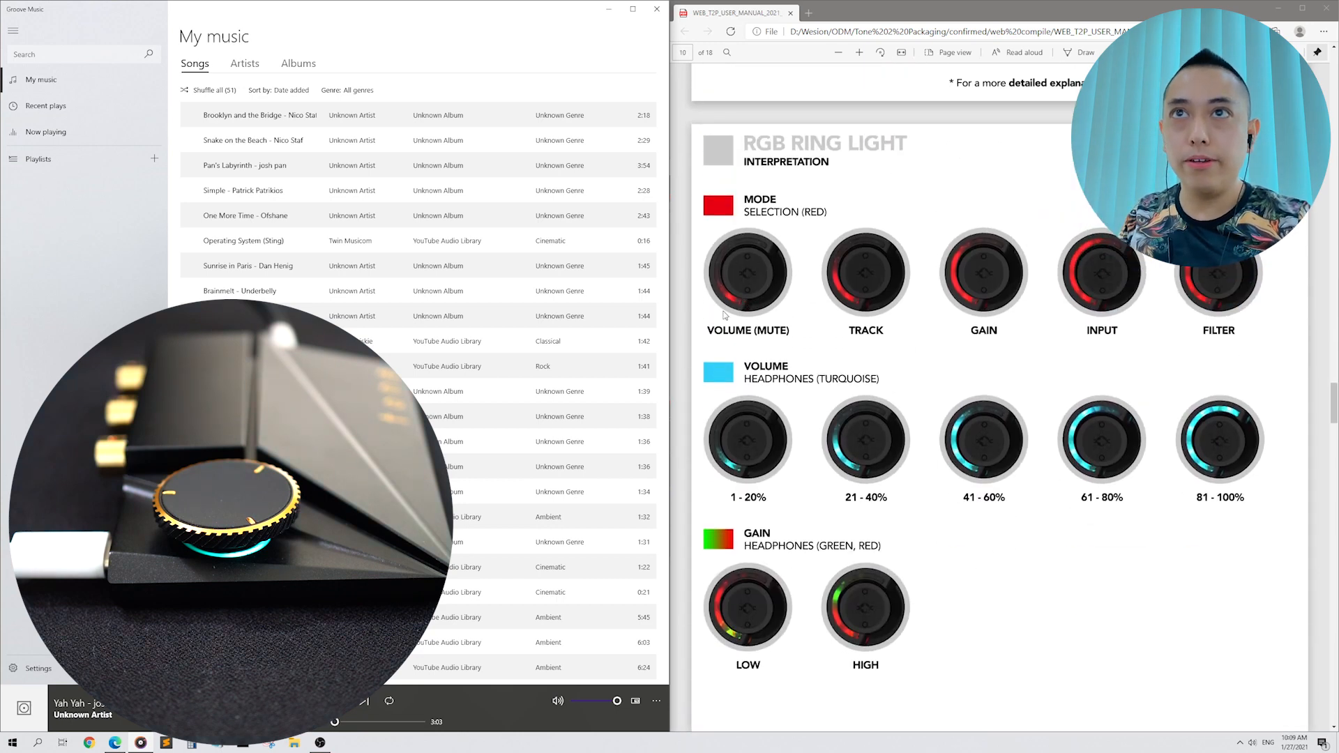
mouse_move(895, 311)
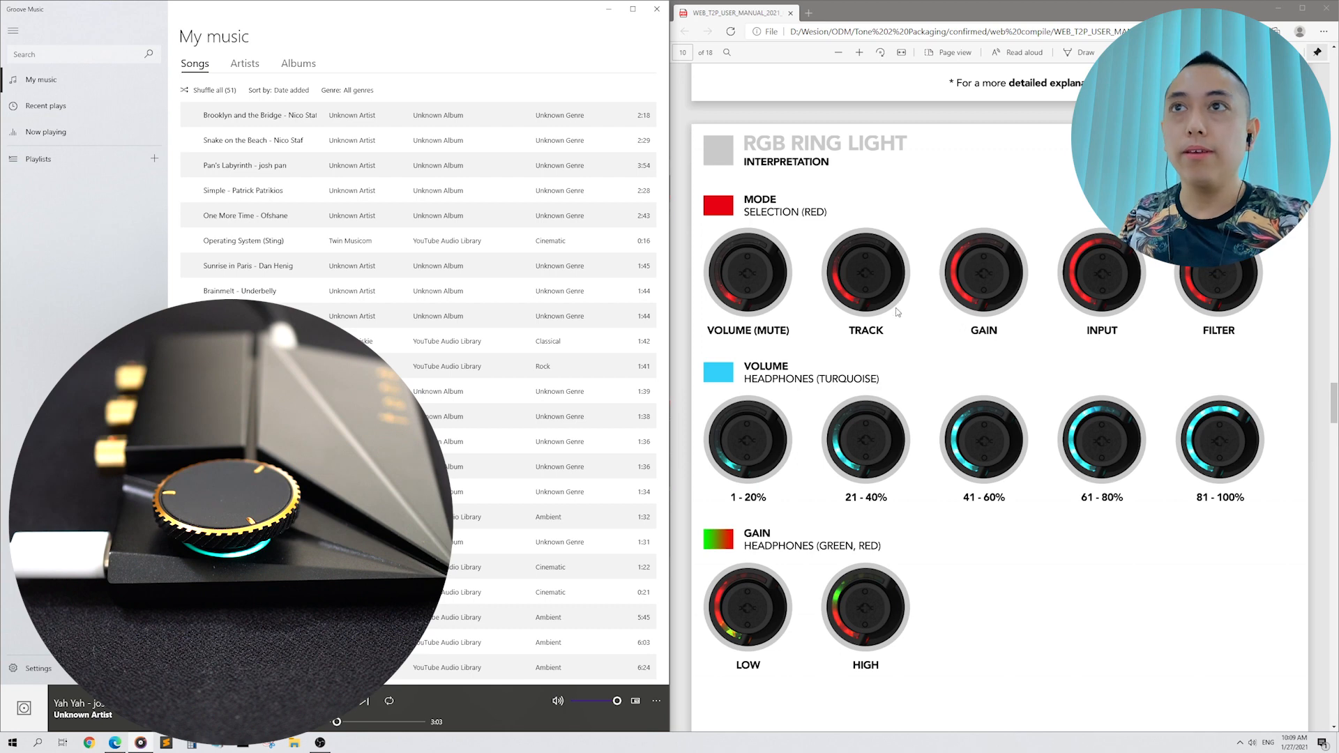
mouse_move(1117, 264)
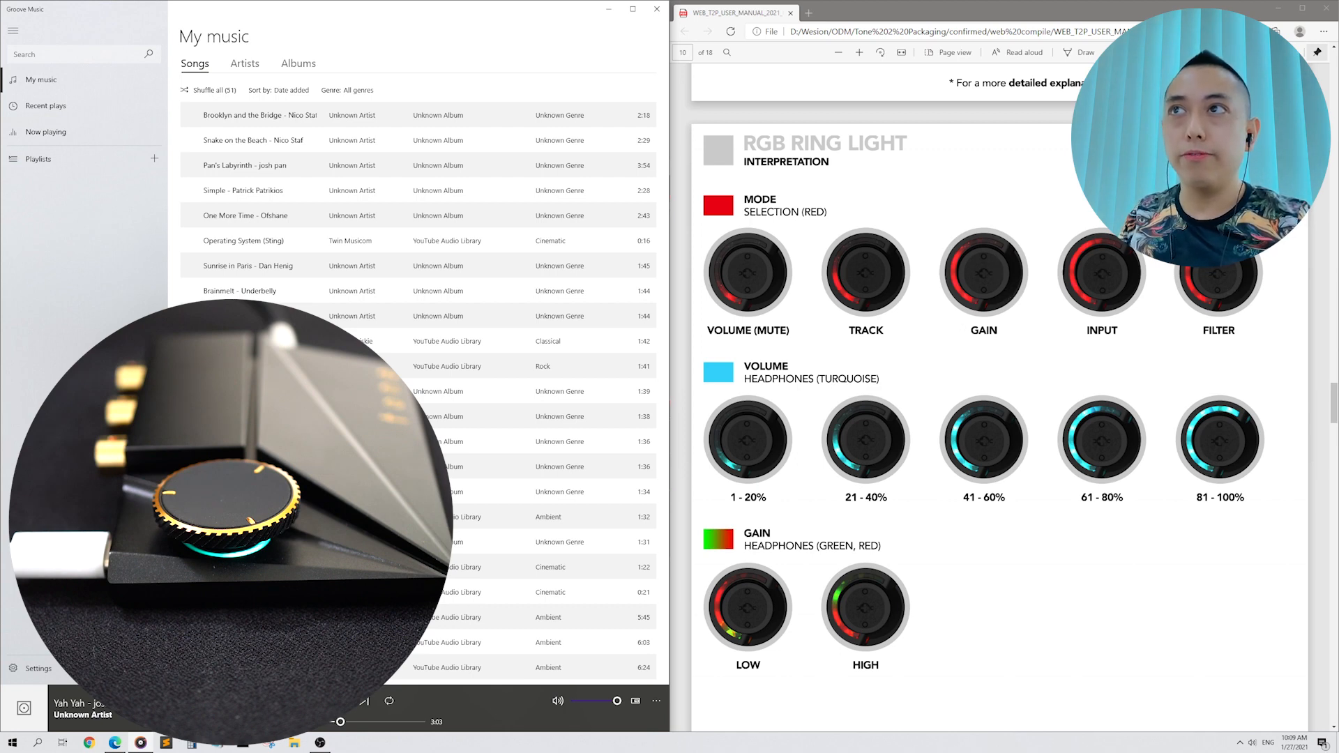
mouse_move(822, 395)
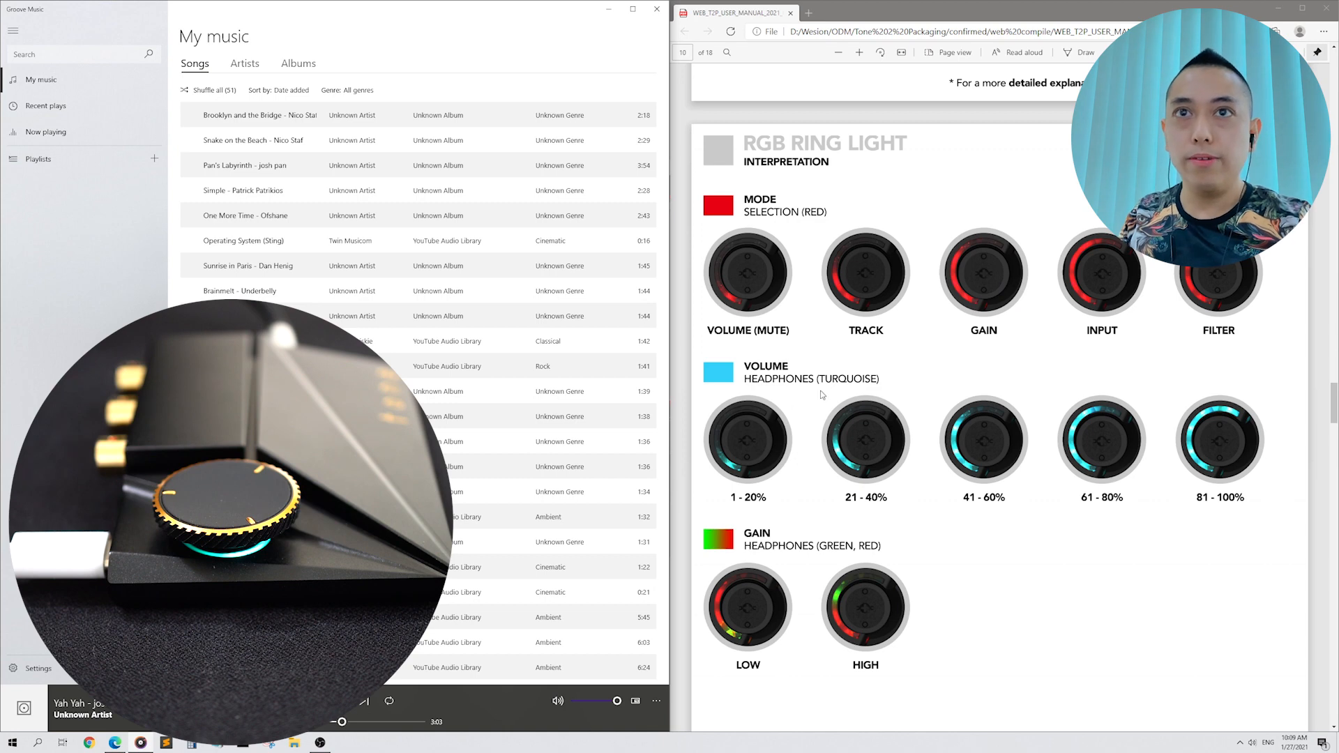
mouse_move(748, 486)
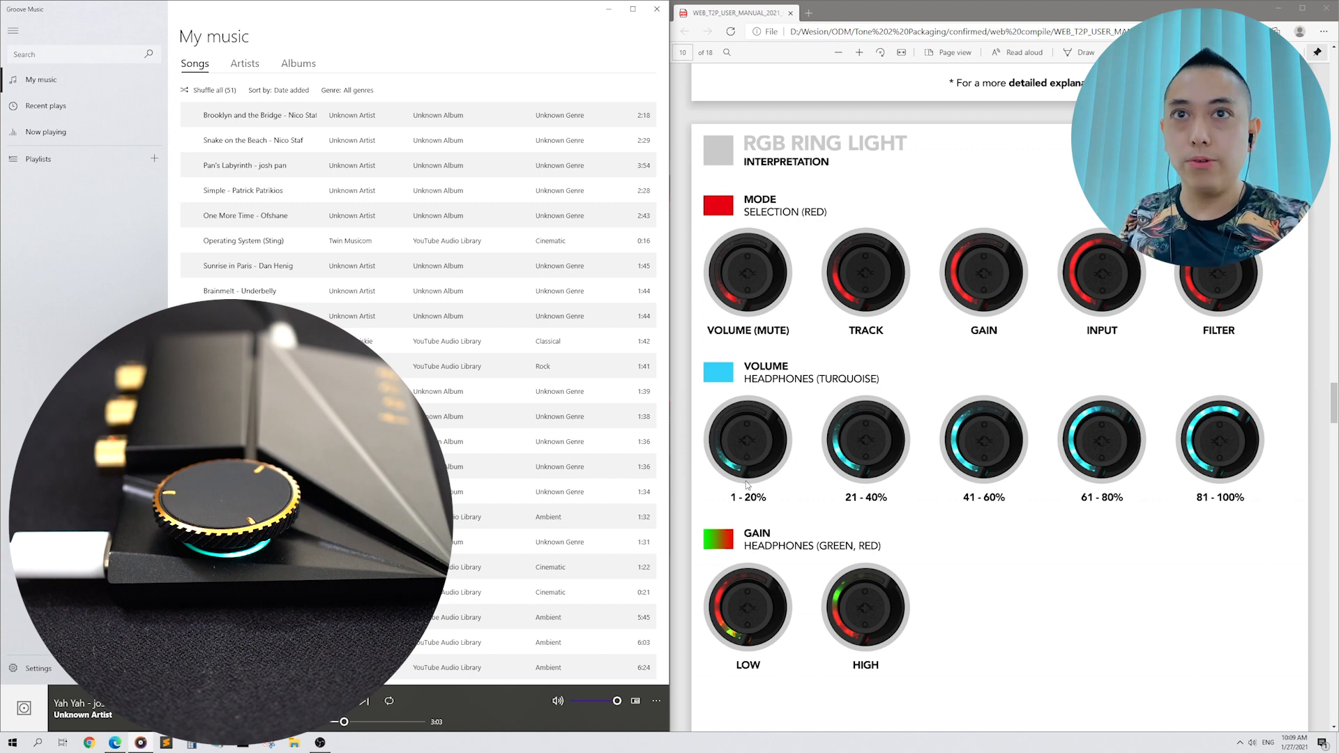
mouse_move(1056, 516)
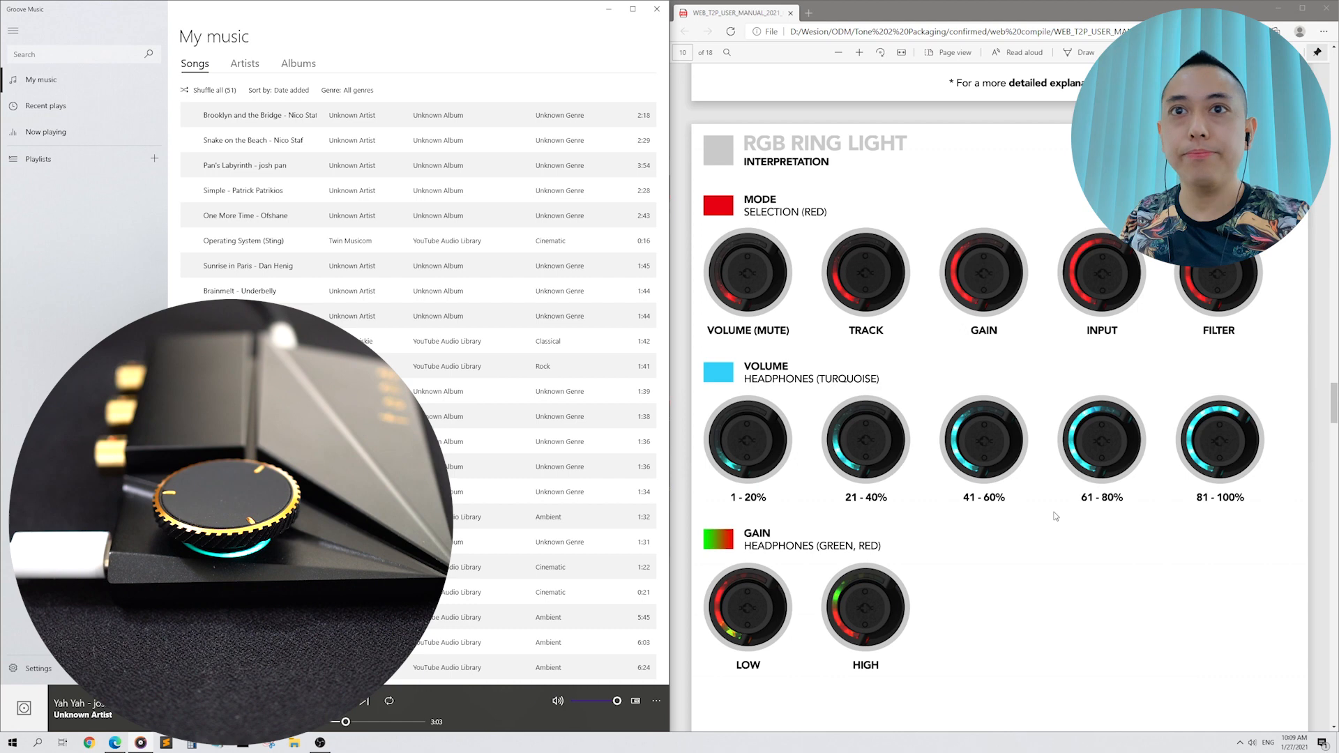
scroll("down", 3)
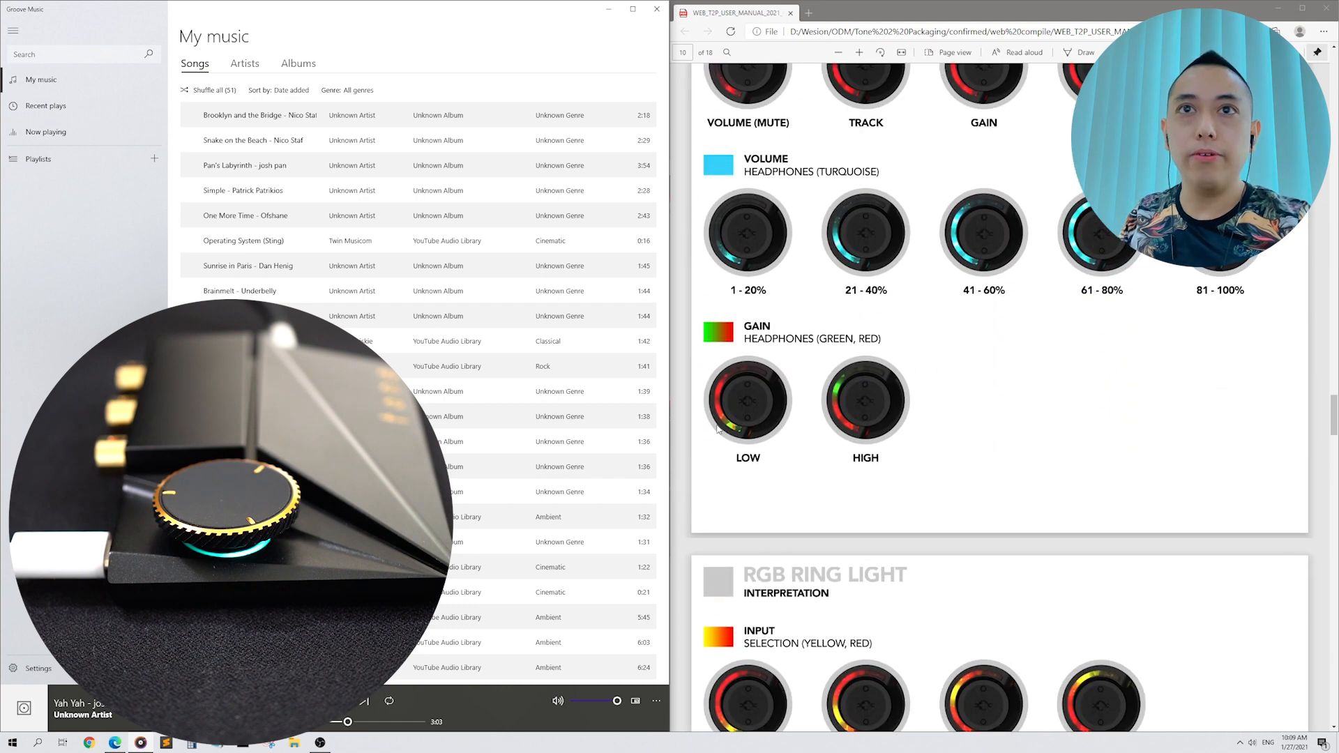
mouse_move(724, 393)
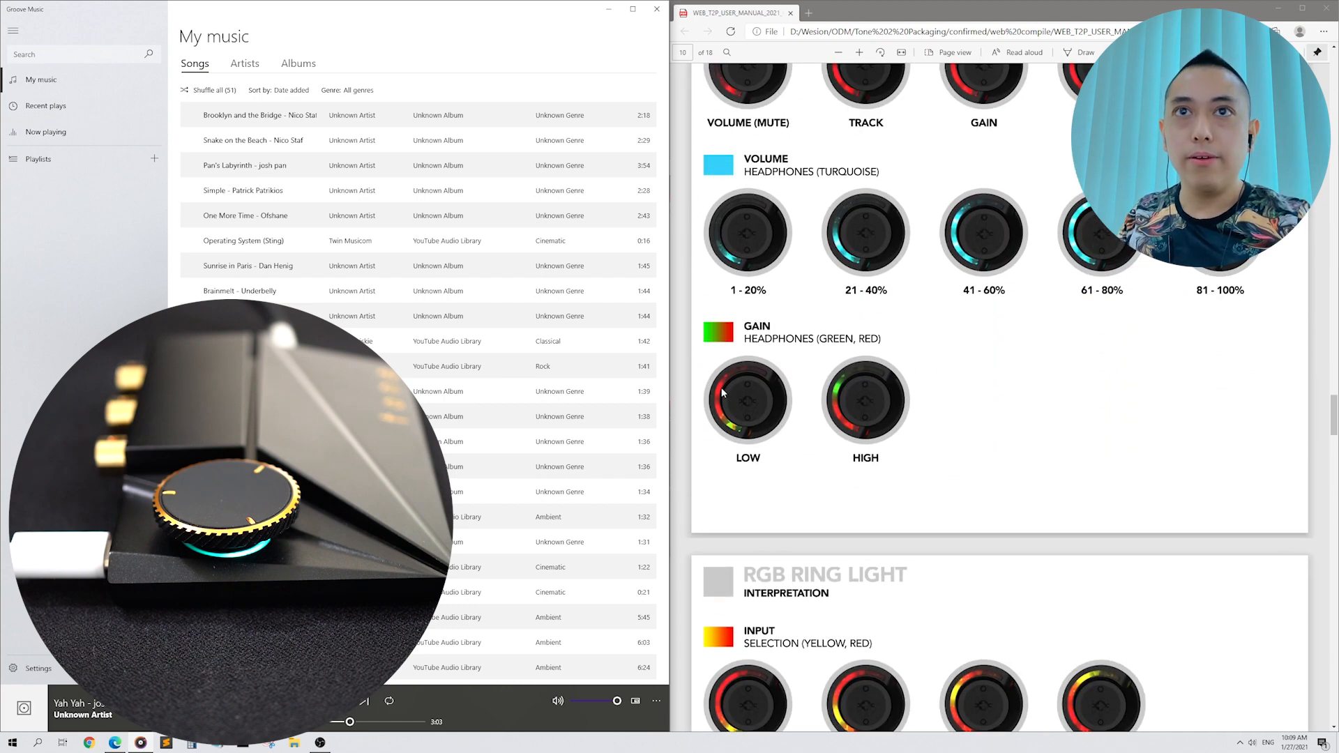
scroll("down", 3)
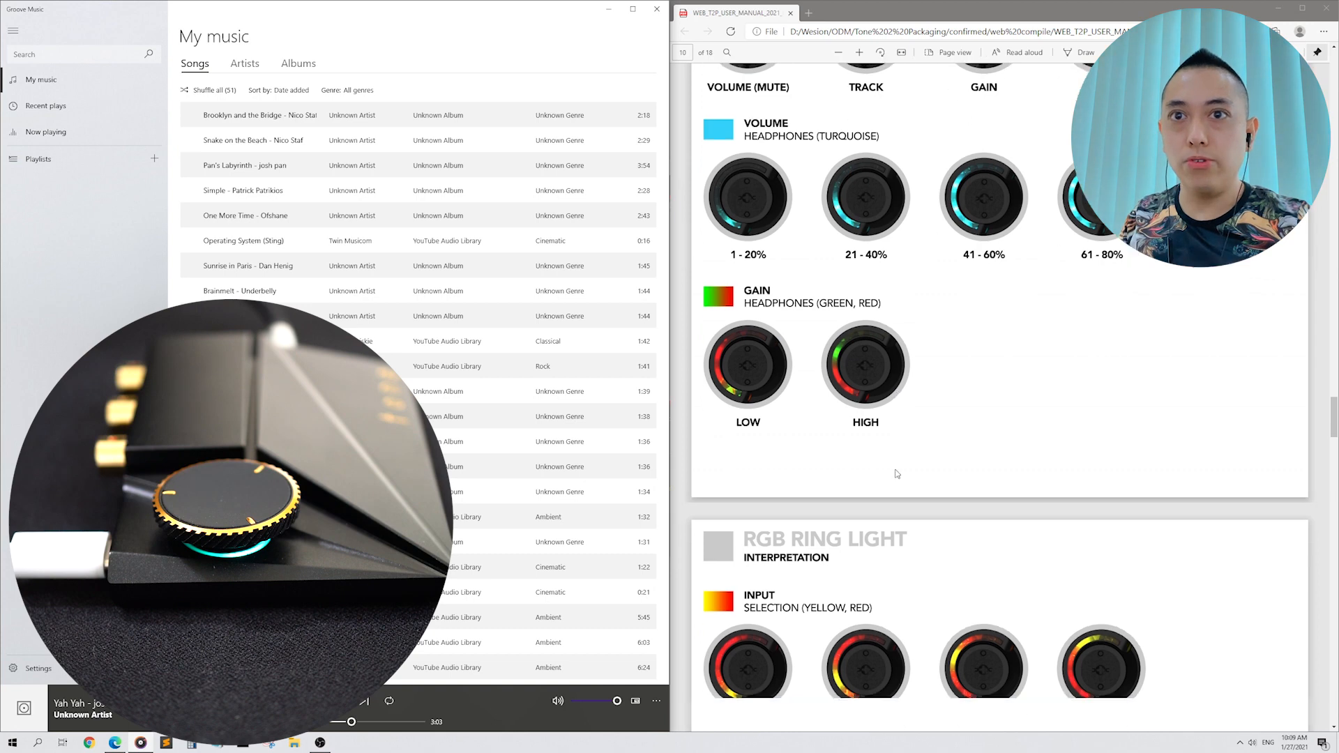
scroll("down", 3)
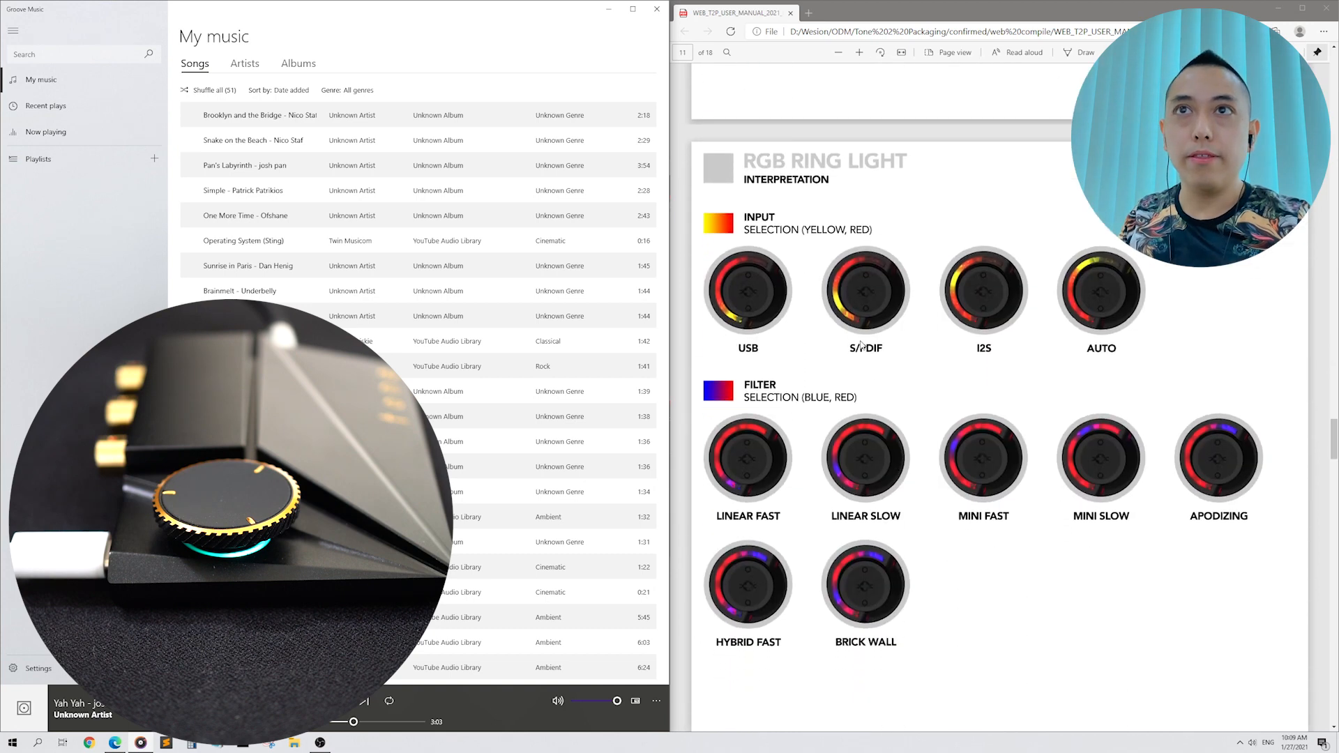
mouse_move(926, 364)
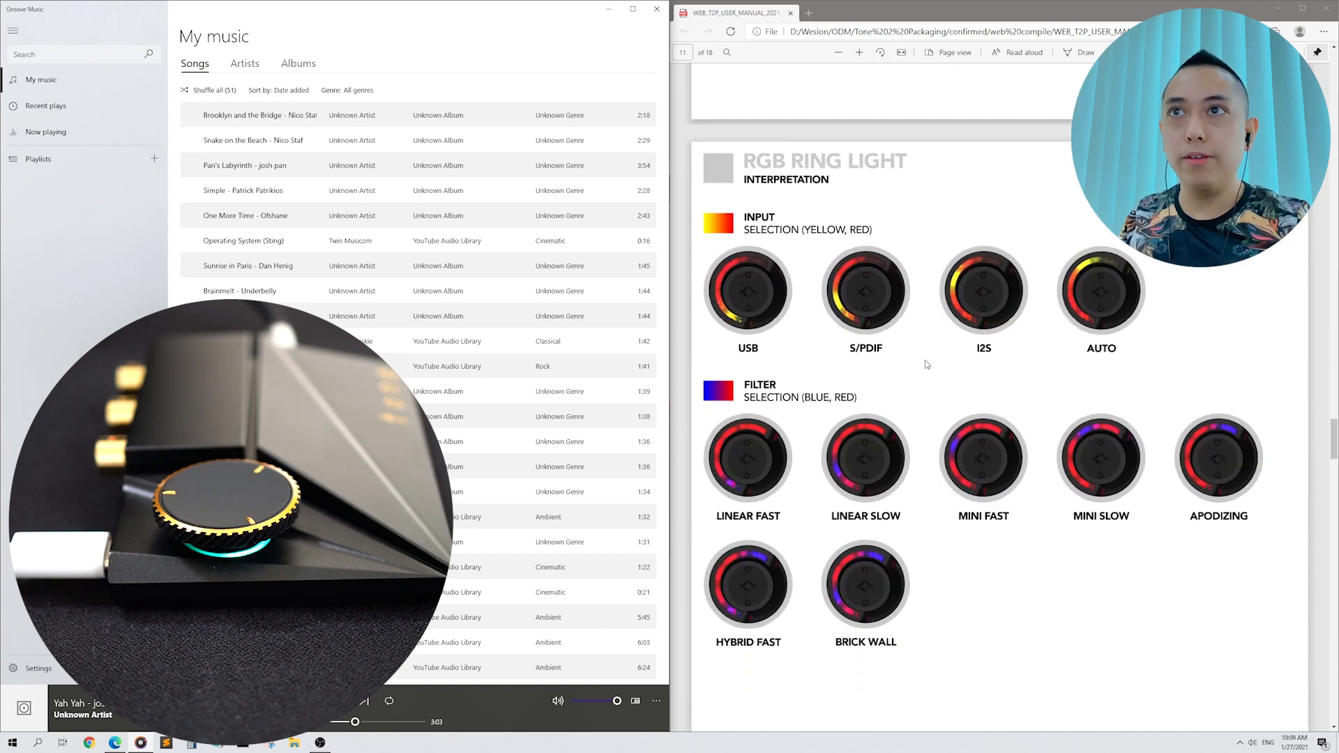
mouse_move(760, 364)
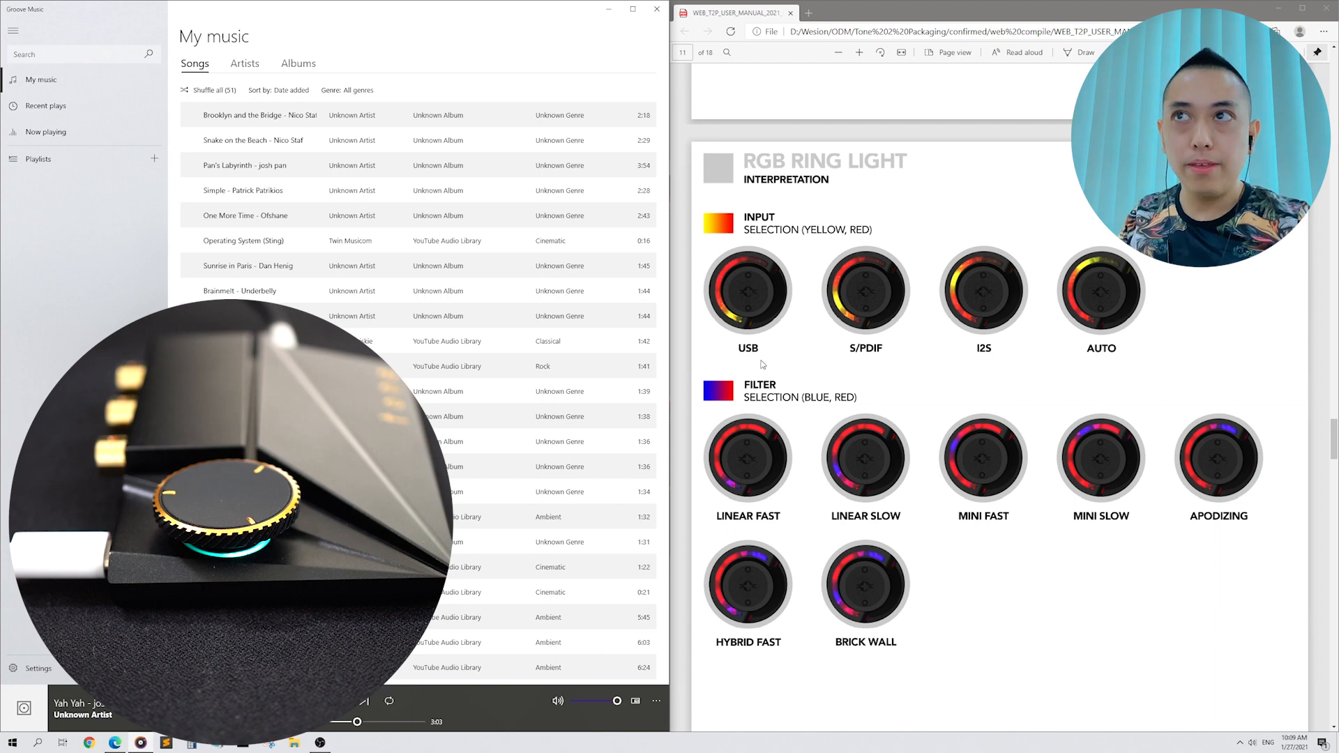
mouse_move(834, 367)
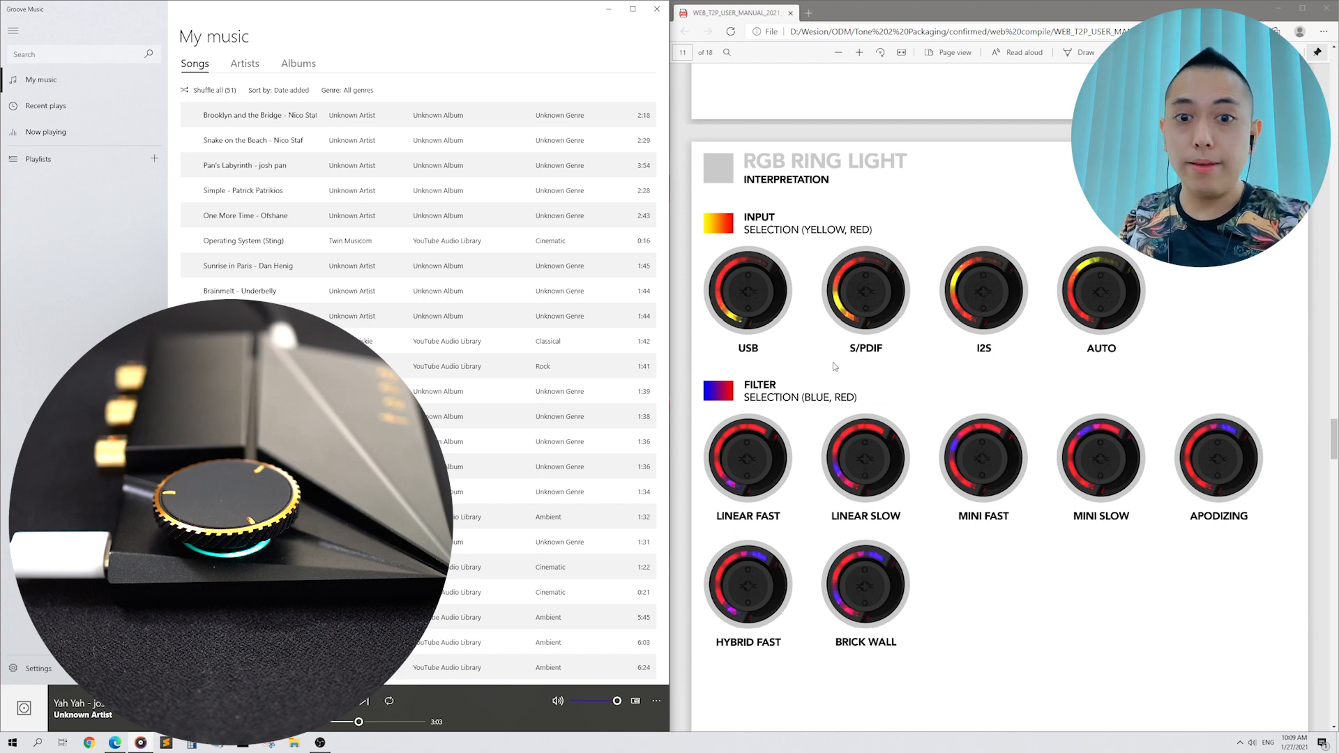
scroll("down", 3)
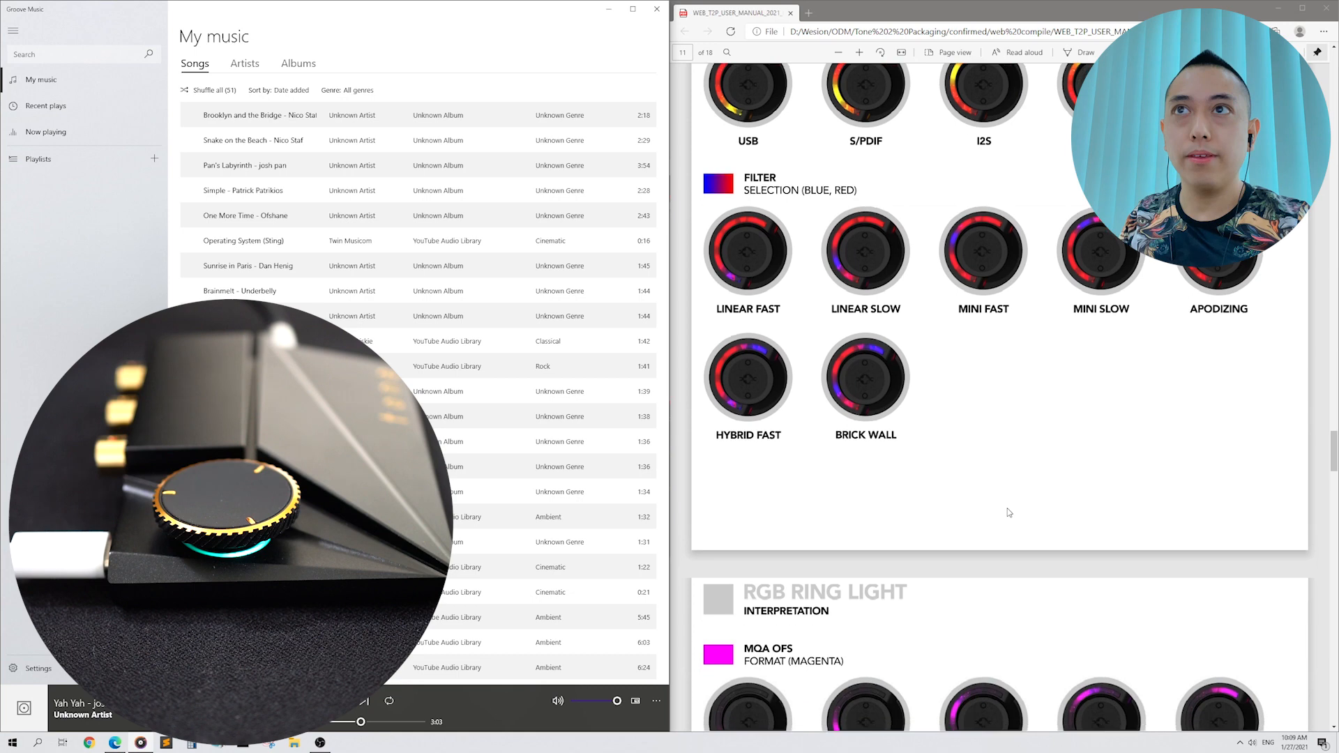
scroll("up", 3)
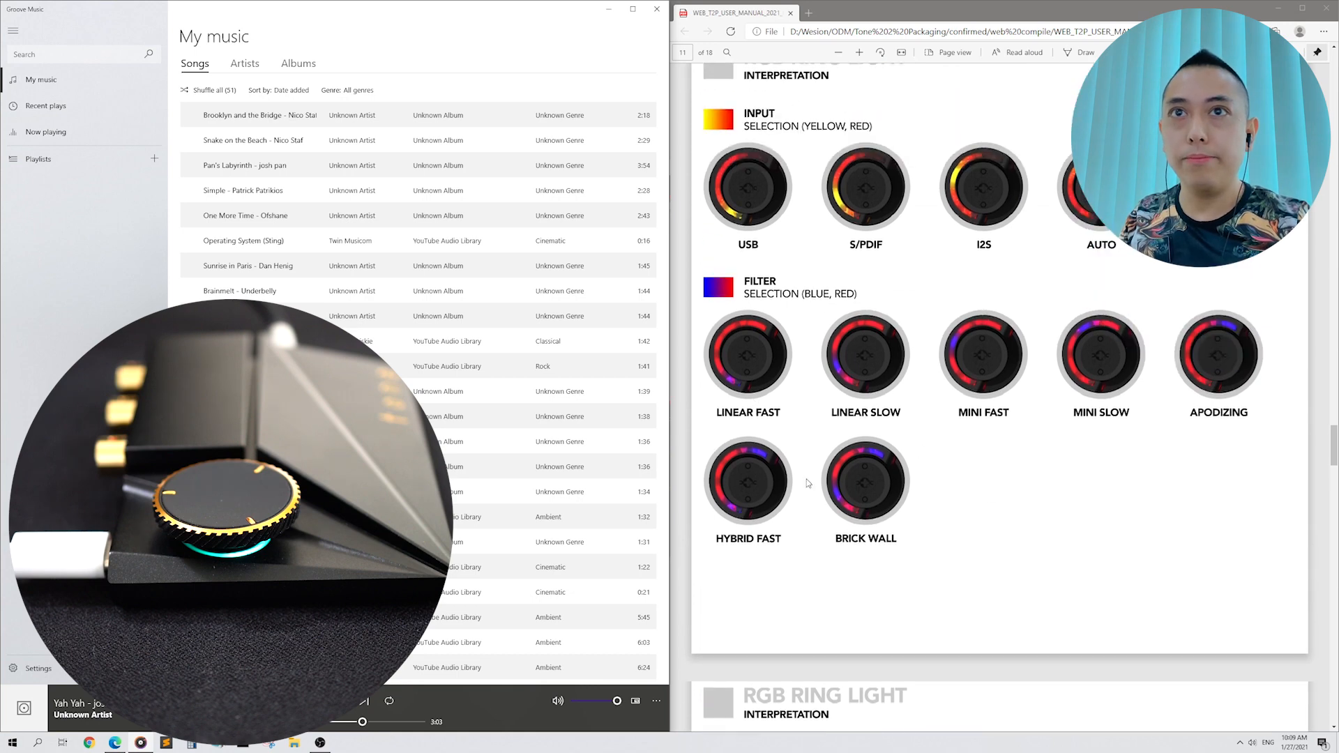
mouse_move(988, 418)
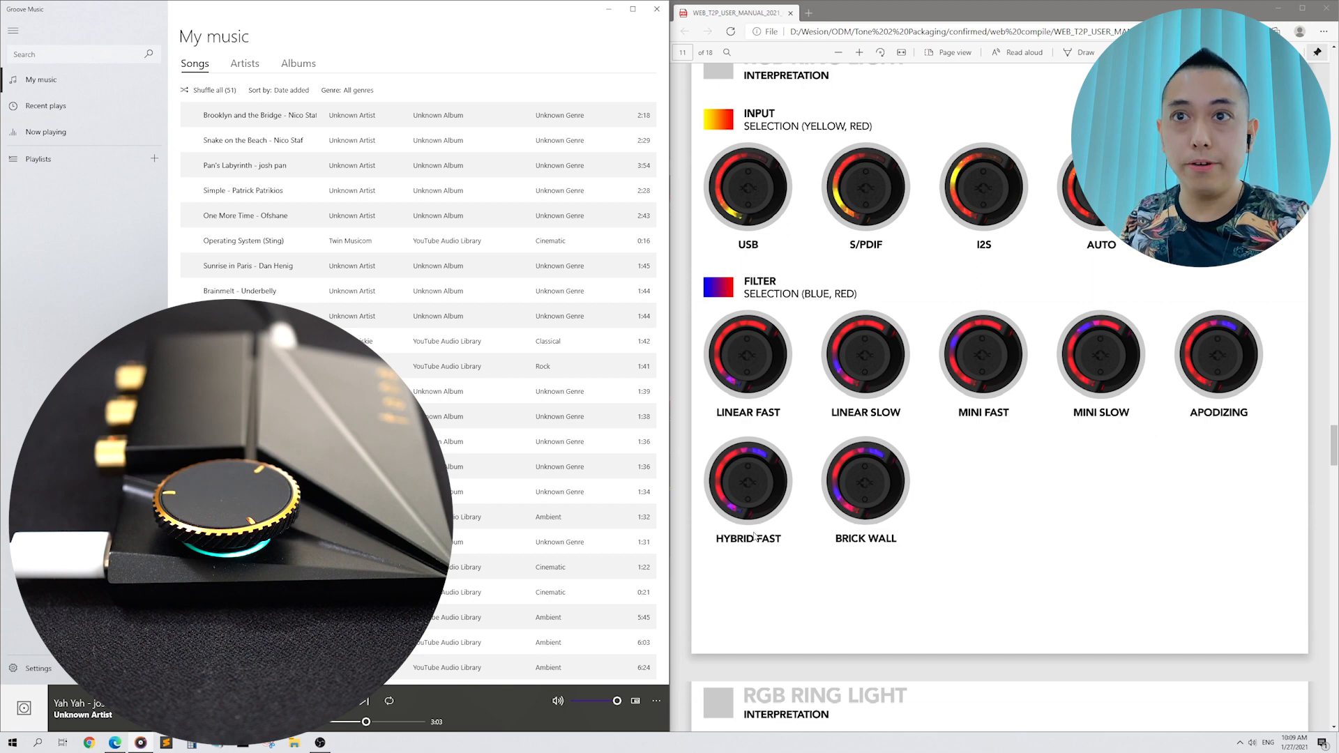
Scroll to page 12 with the MQA OFS, MQA Studio and MQA ring light colours.
scroll("down", 3)
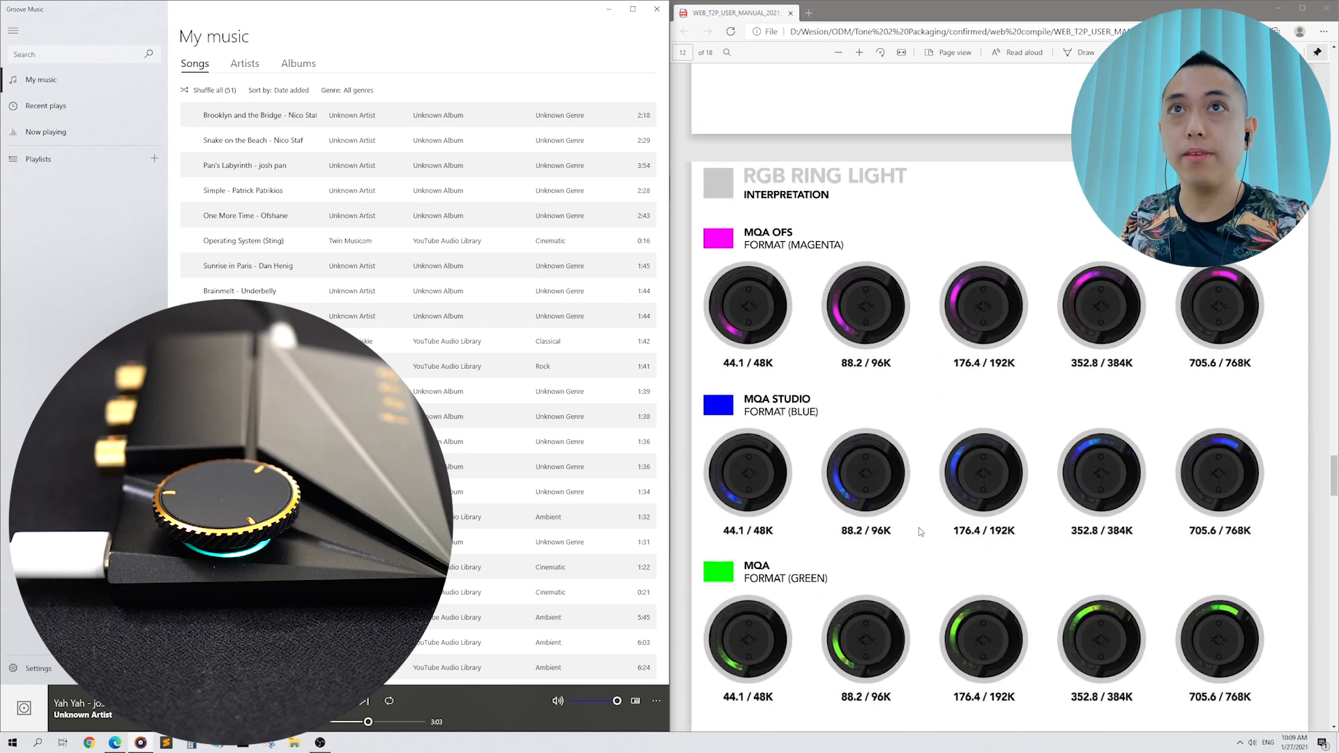
scroll("down", 3)
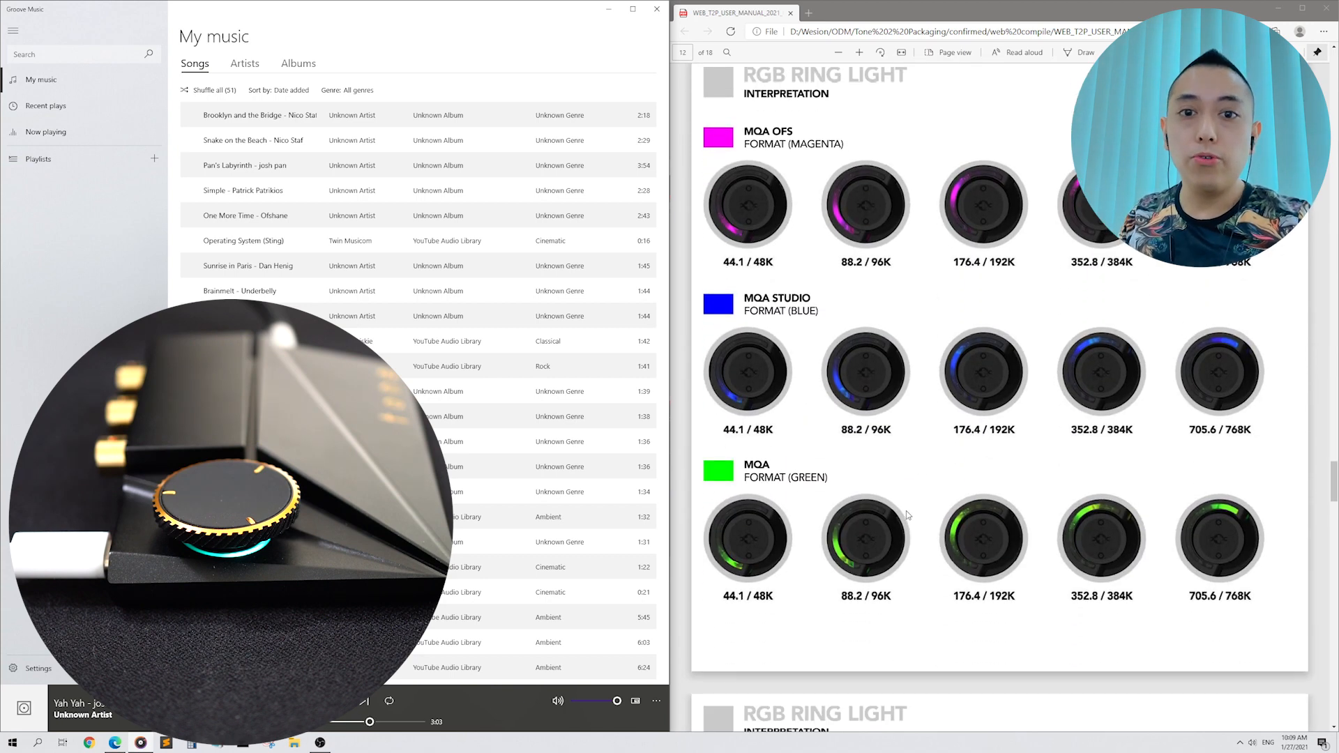
scroll("down", 3)
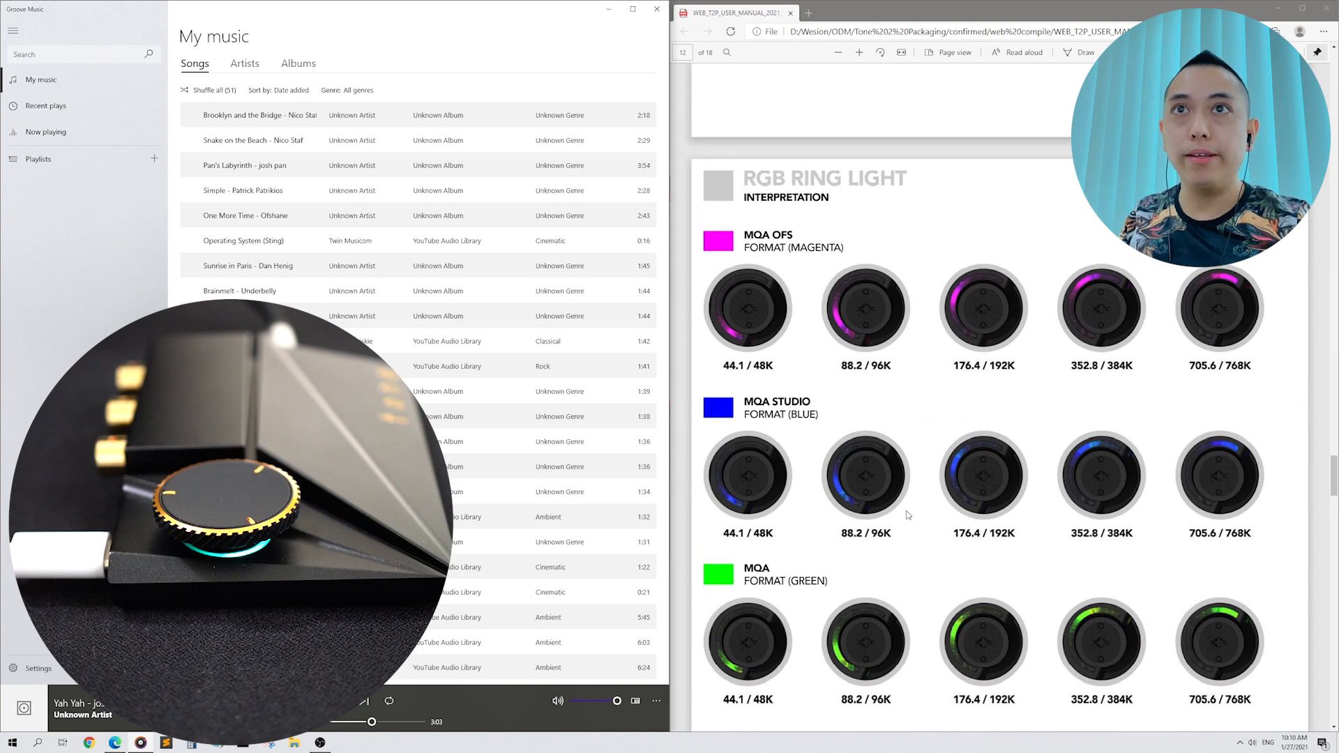
mouse_move(738, 341)
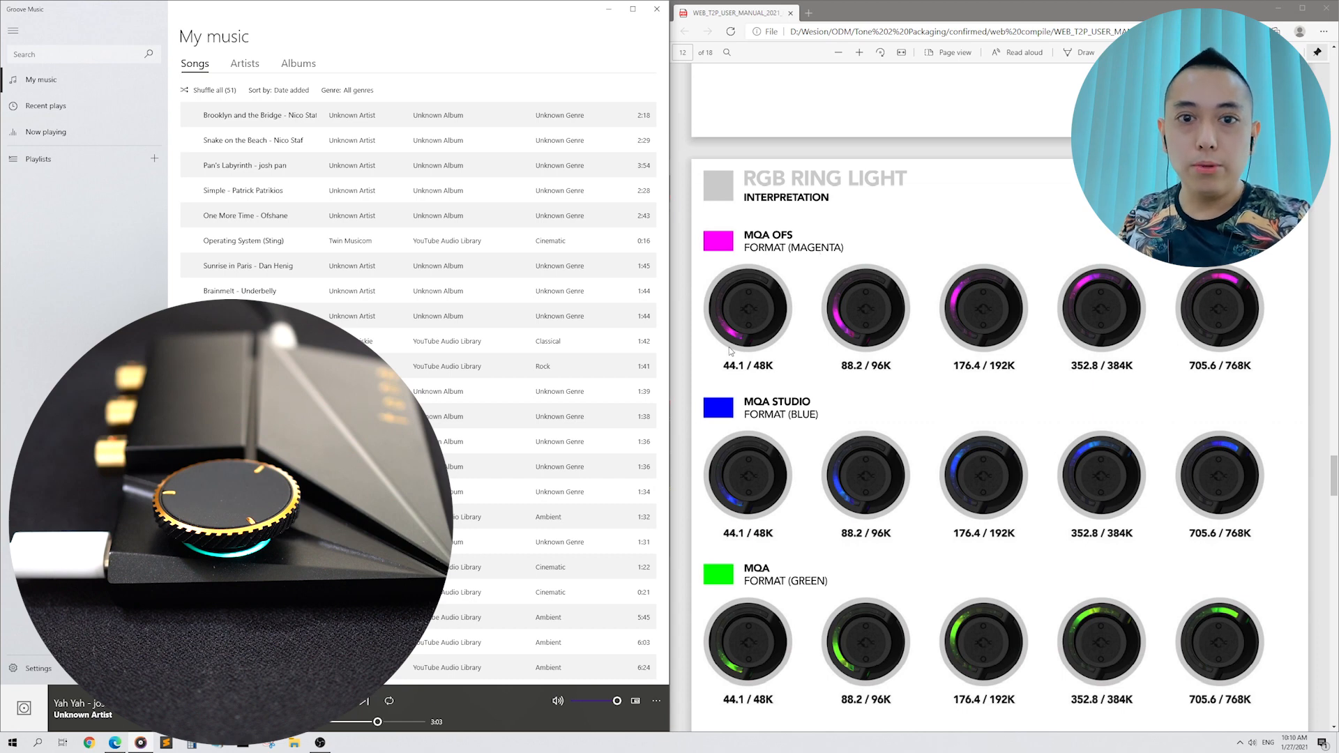
mouse_move(743, 321)
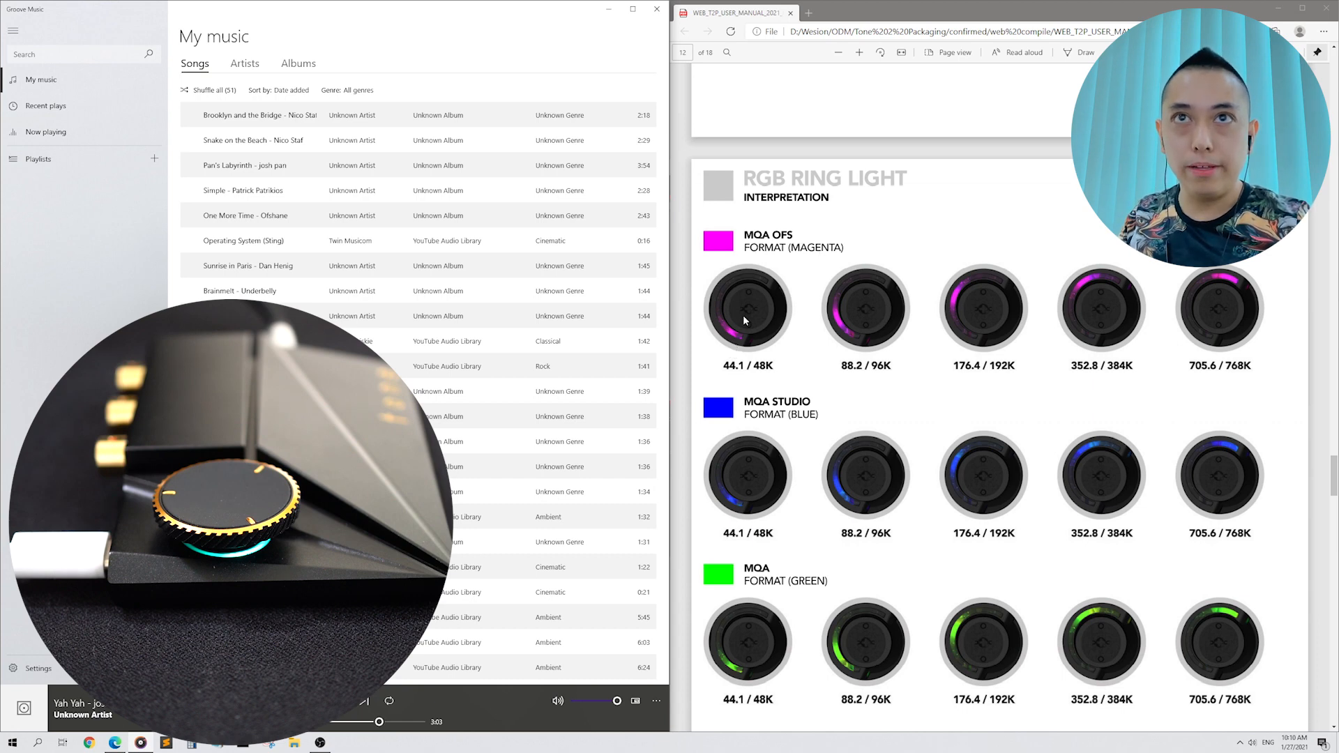
mouse_move(715, 352)
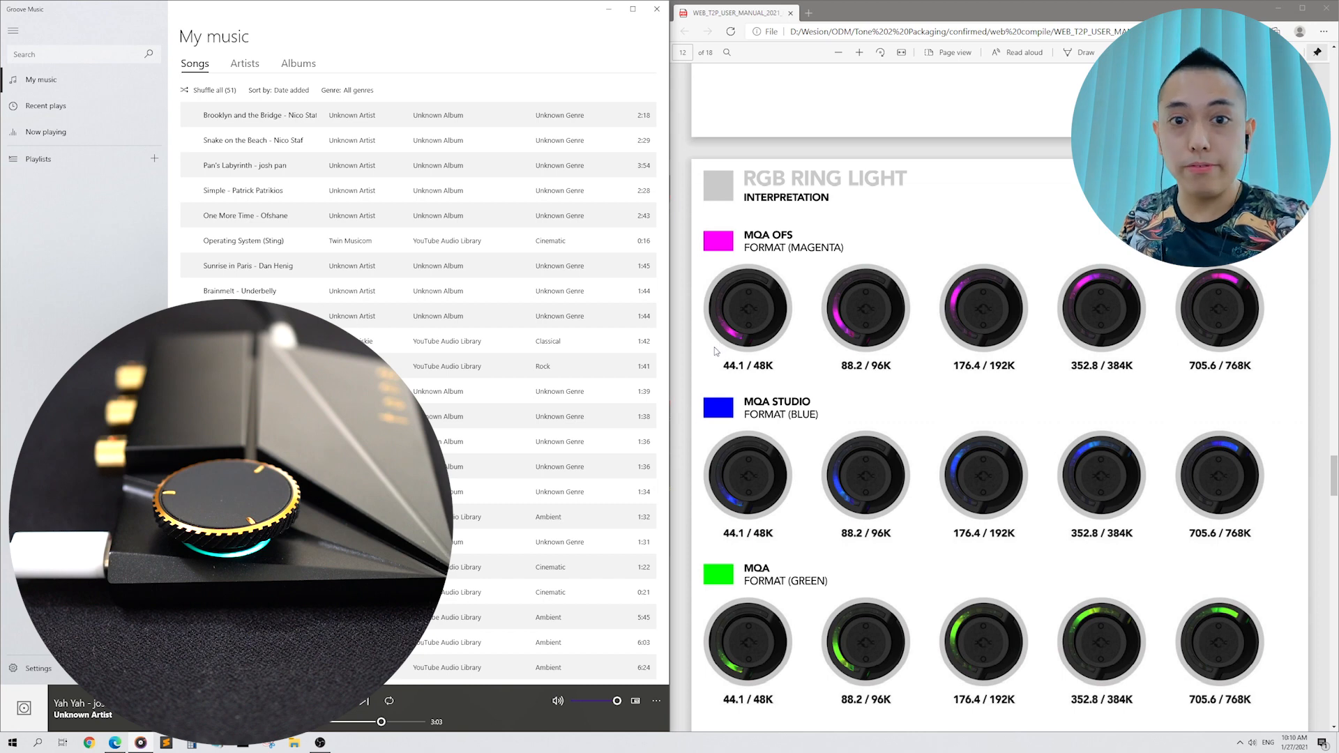
scroll("down", 3)
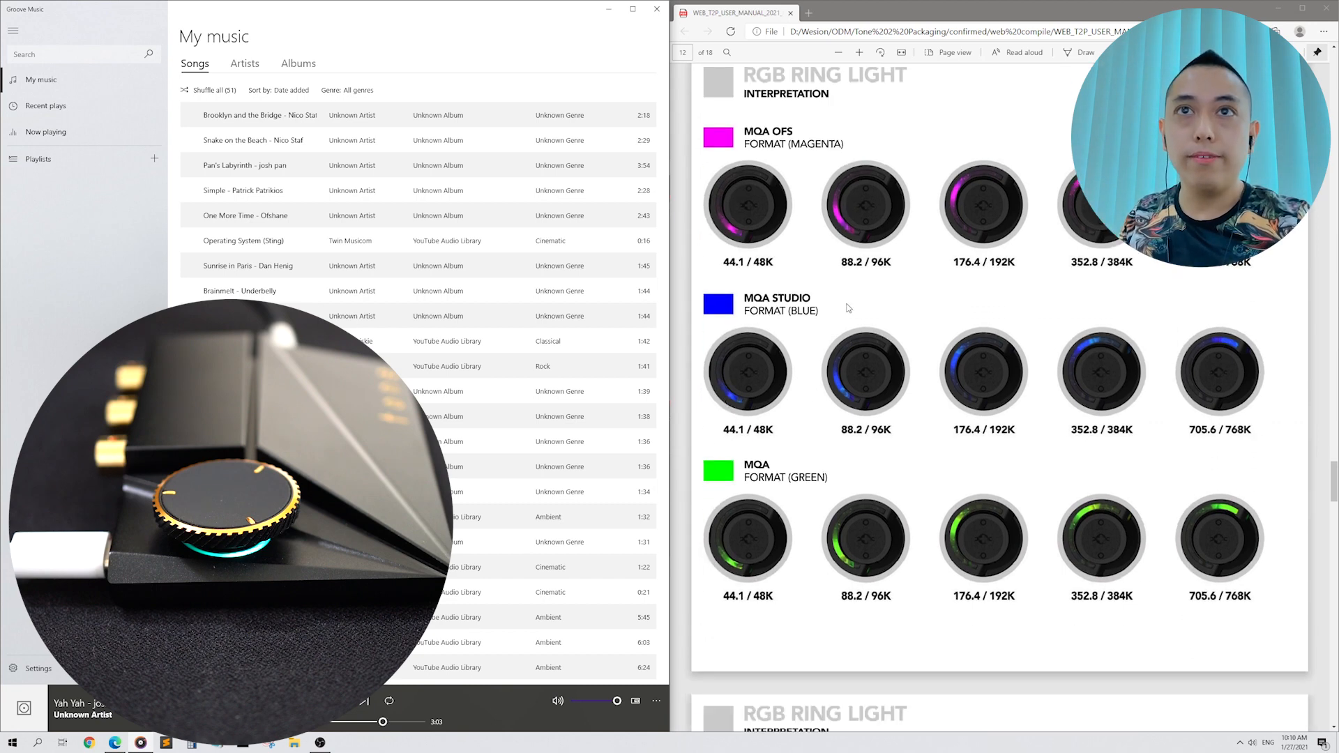
mouse_move(720, 526)
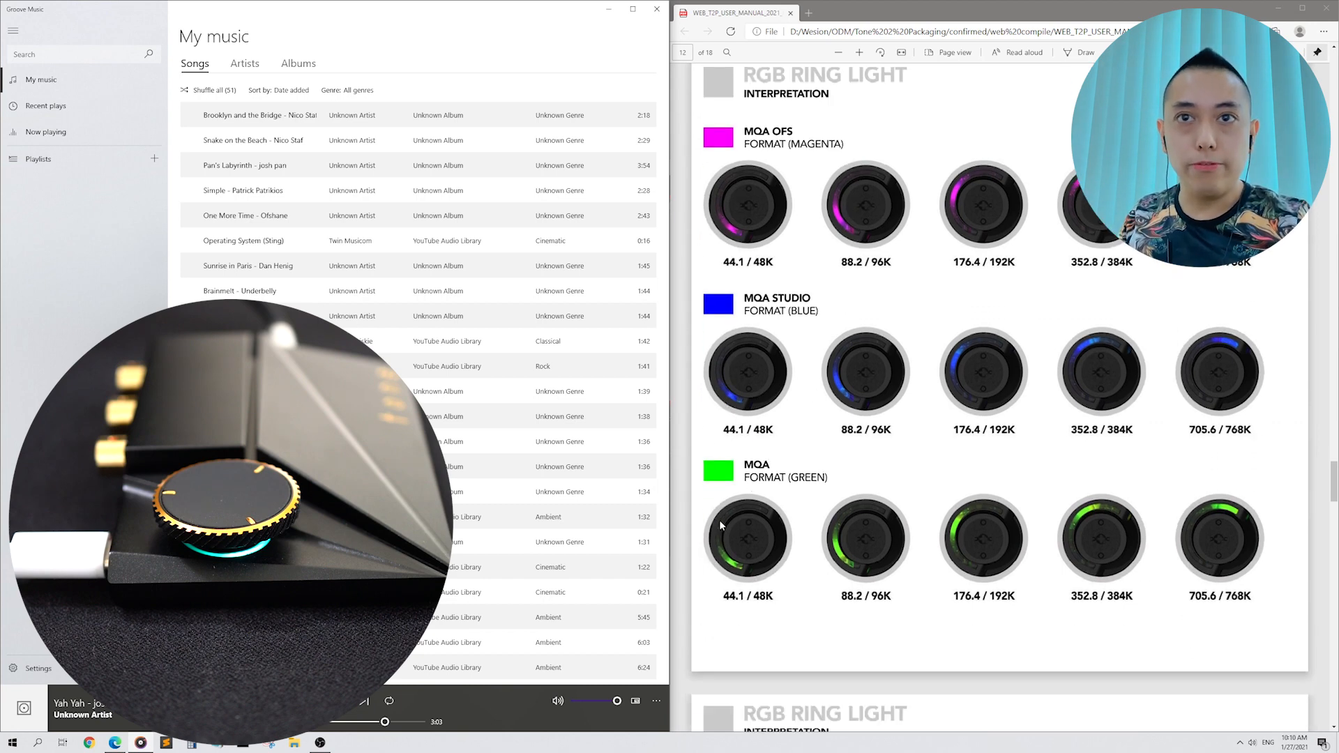
Scroll past page 13 (DSD, PCM, Lock) to the Frequently Asked Questions section.
scroll("down", 3)
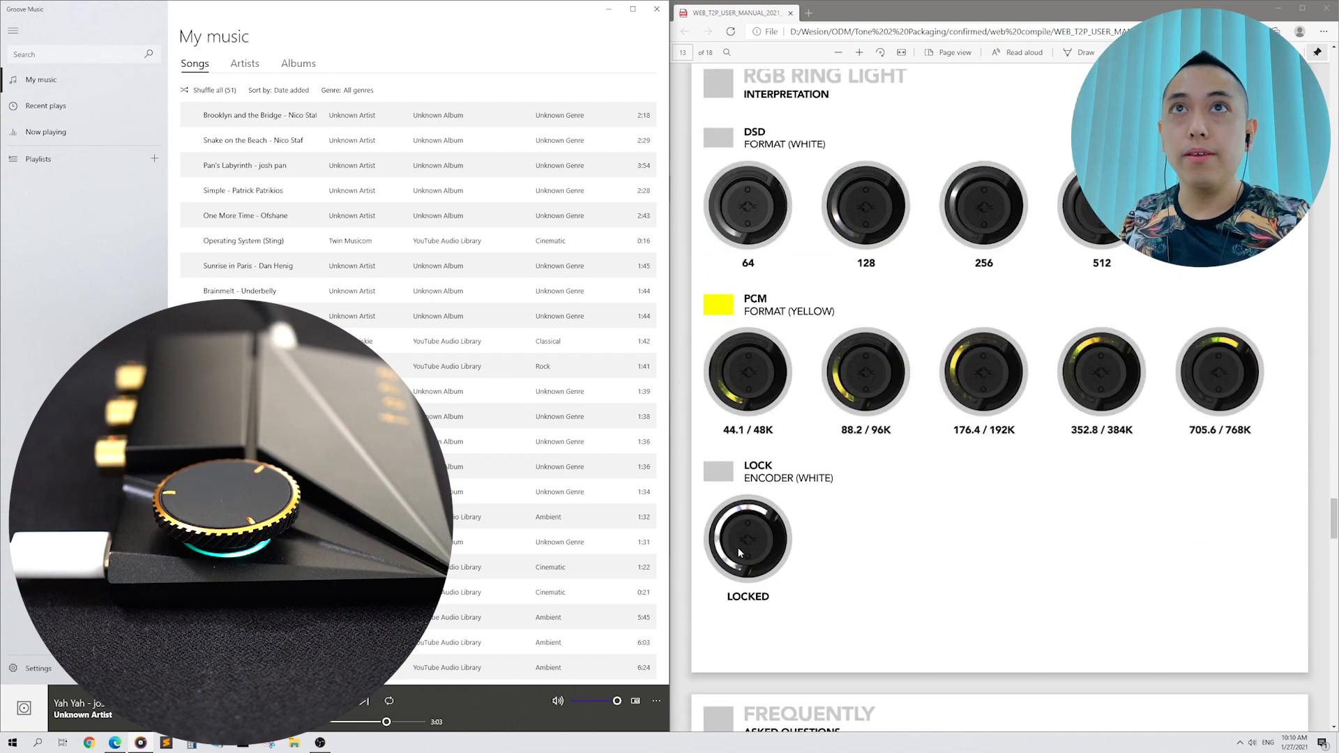
scroll("down", 3)
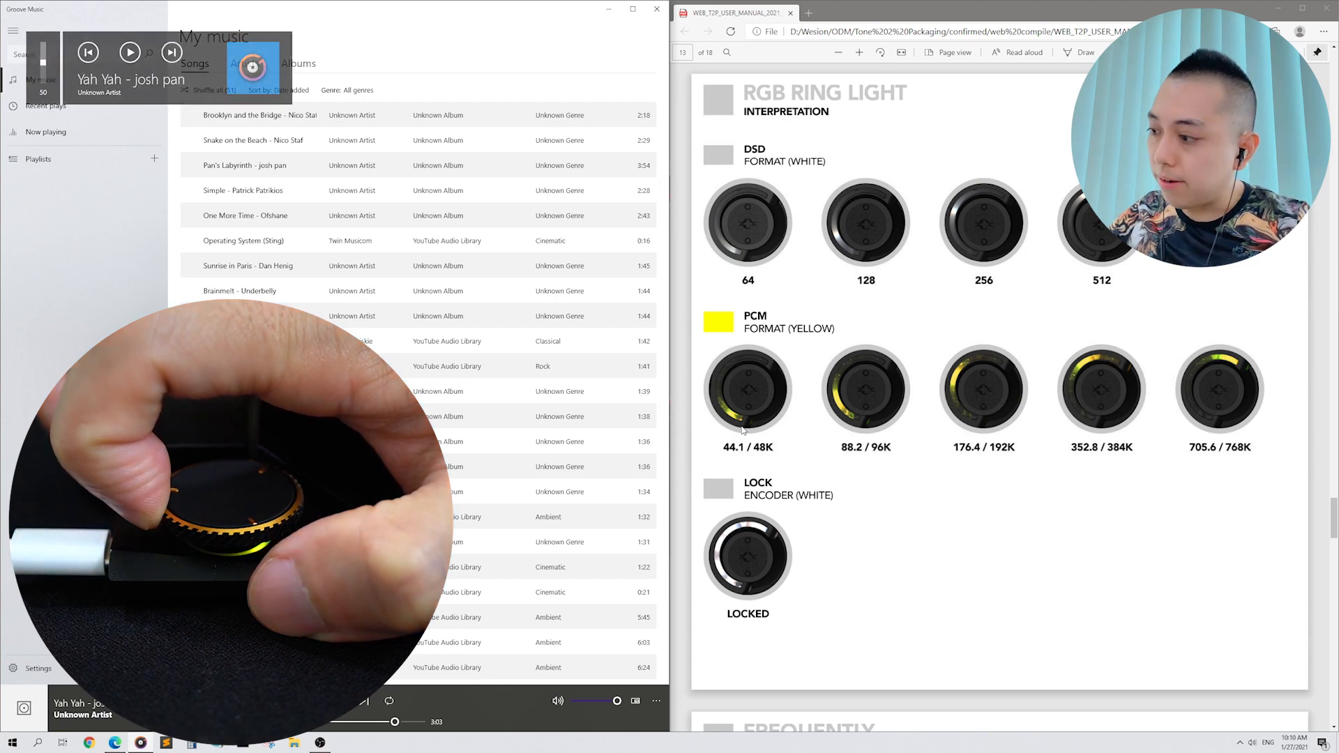
left_click(129, 51)
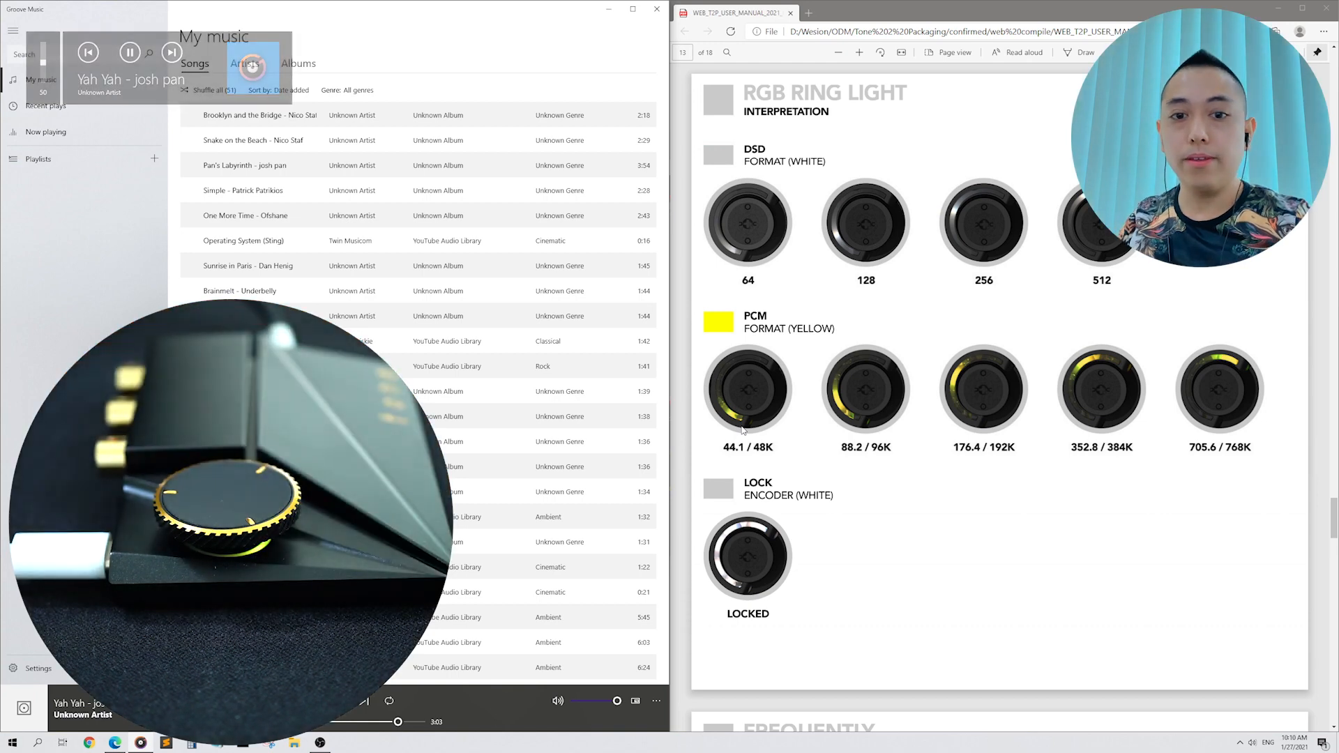
scroll("down", 3)
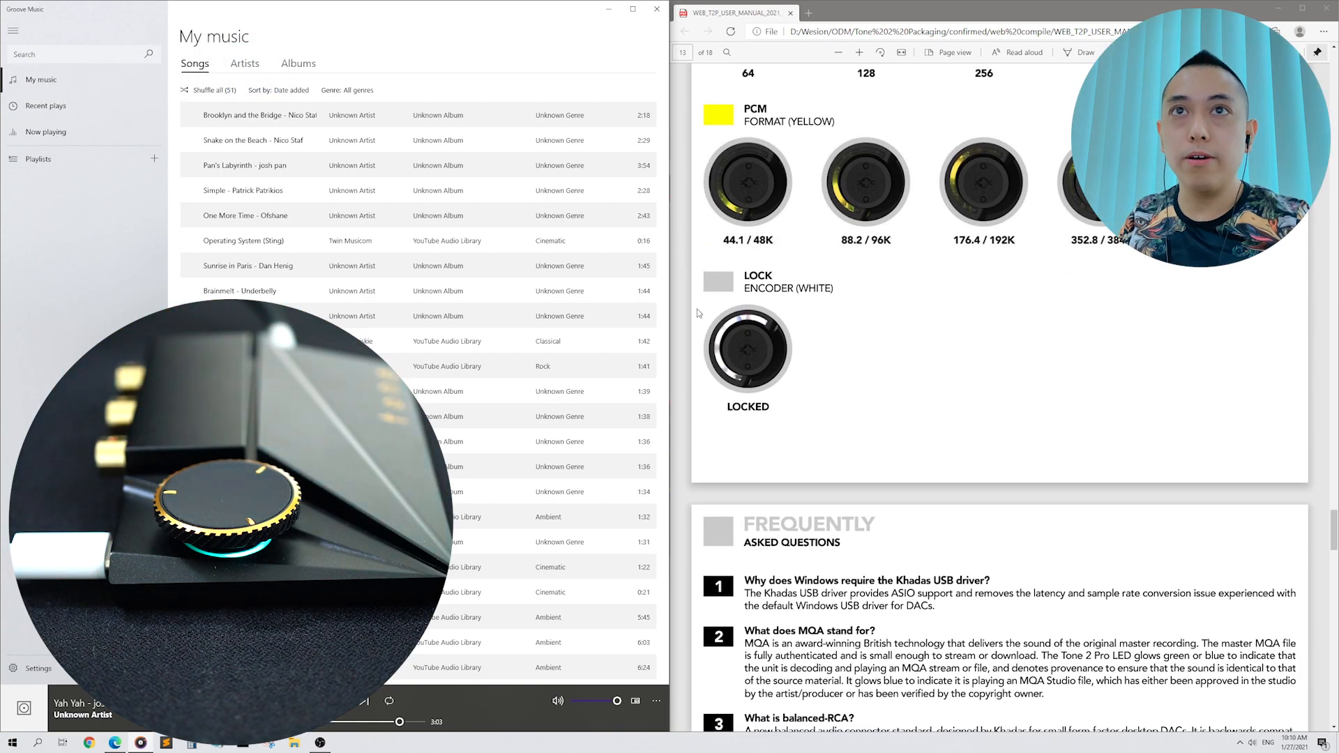